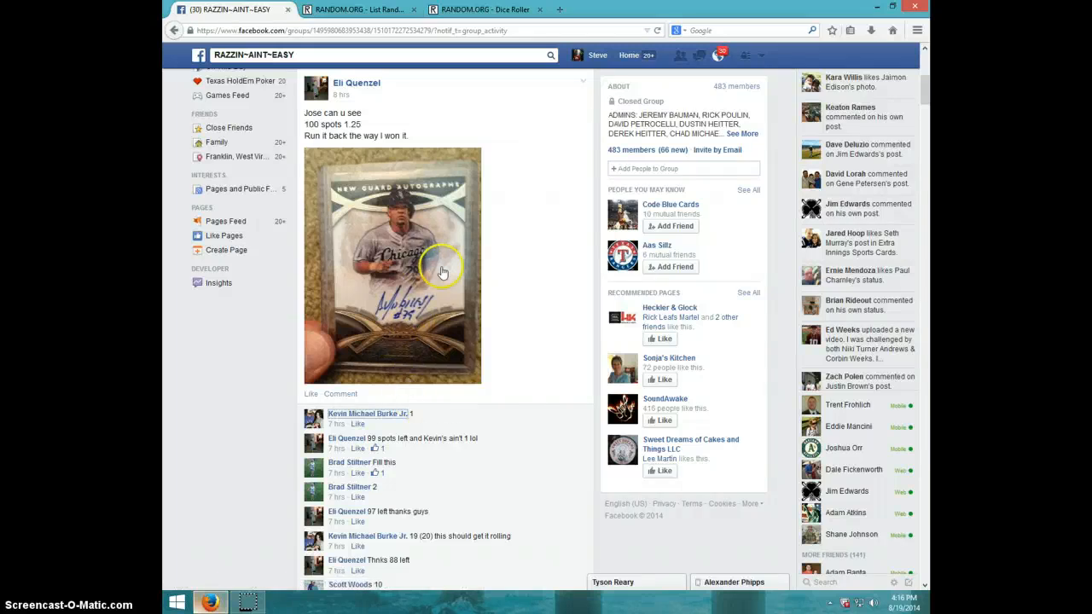
{"action": "mouse_move", "coordinate": [391, 318]}
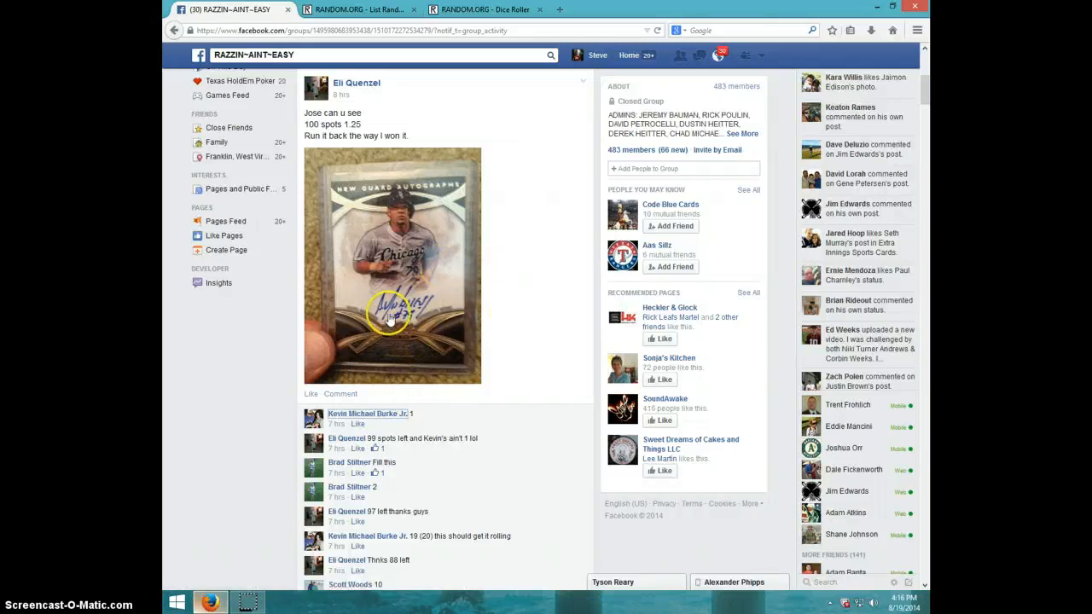
- Scroll past the pasted name list to the thread's latest replies and empty comment box
{"action": "scroll", "scroll_direction": "down", "scroll_amount": 3}
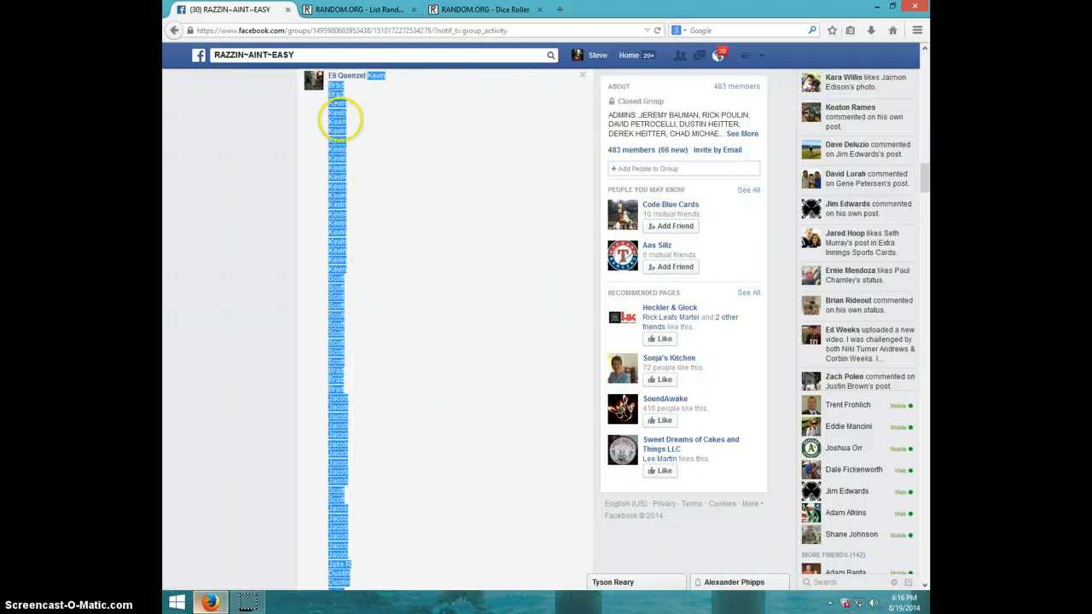
{"action": "scroll", "scroll_direction": "down", "scroll_amount": 3}
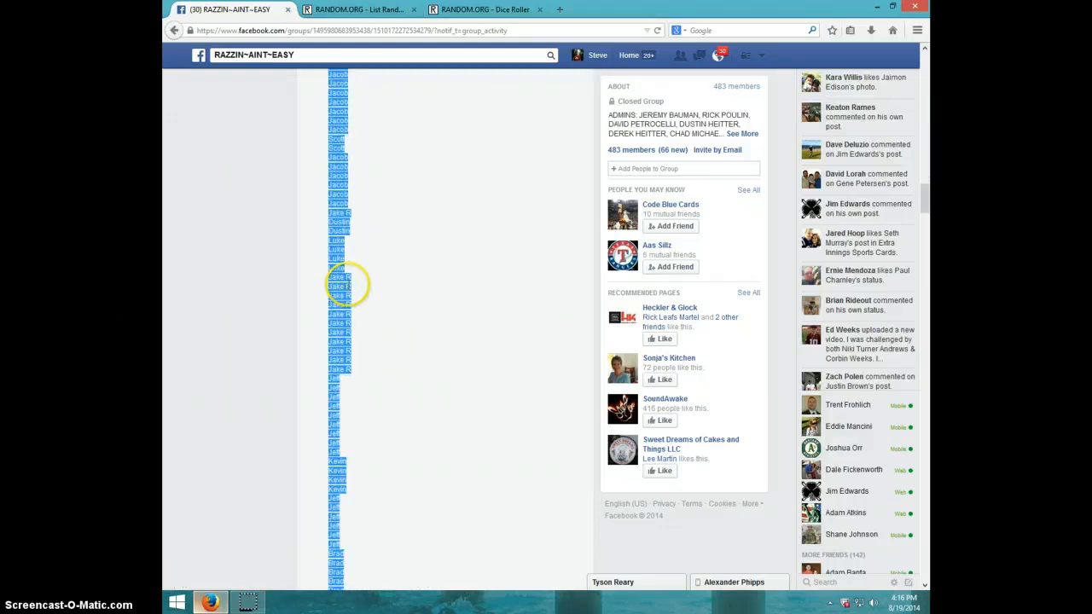
{"action": "scroll", "scroll_direction": "down", "scroll_amount": 3}
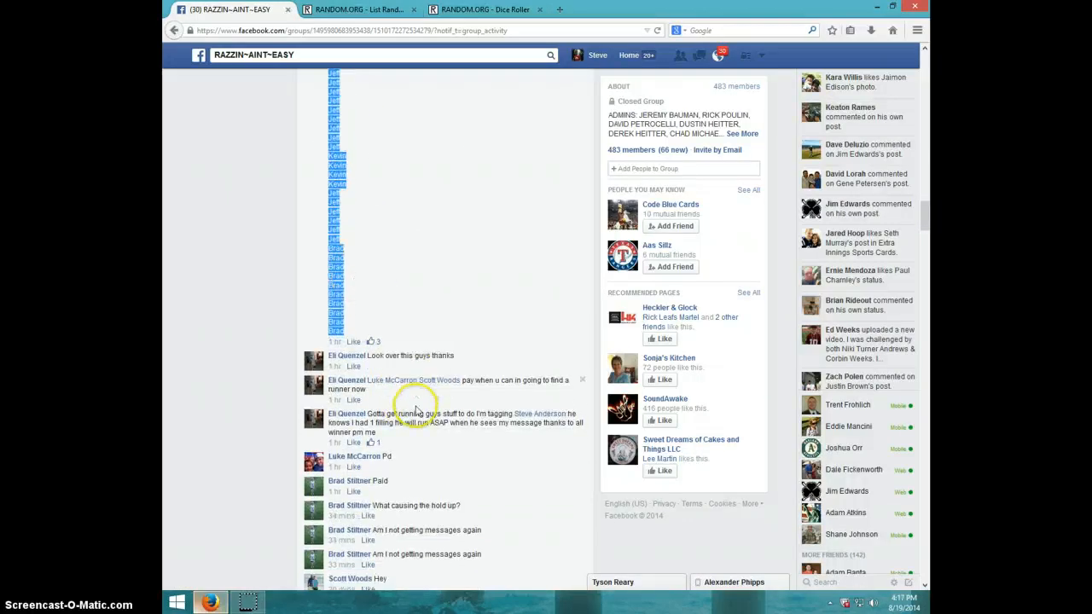
{"action": "scroll", "scroll_direction": "down", "scroll_amount": 3}
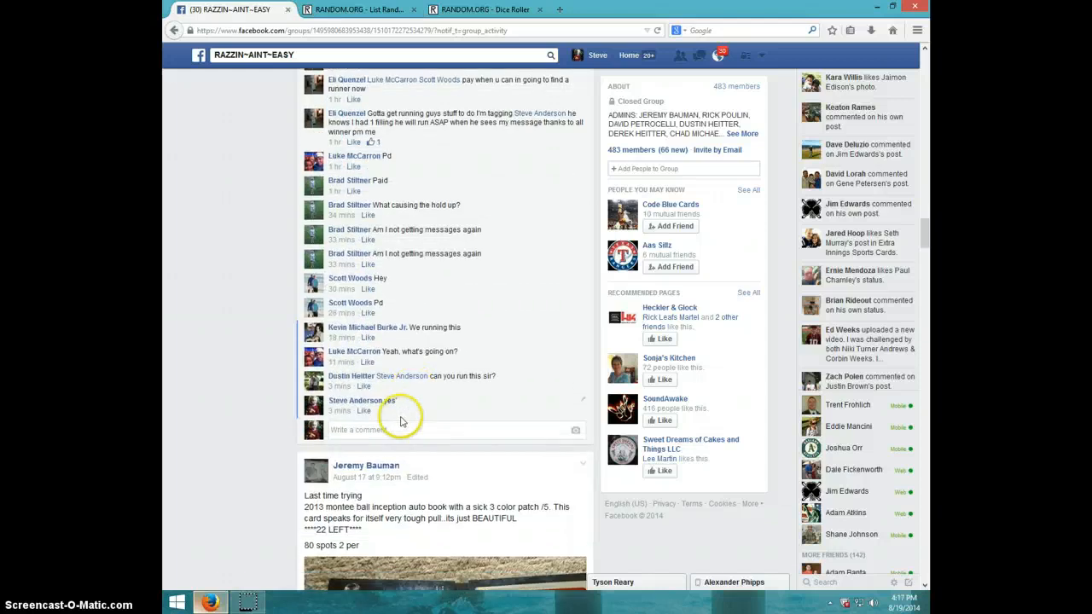
- Comment 'LIVE' on the spot thread and check today's date and time
{"action": "type", "text": "L"}
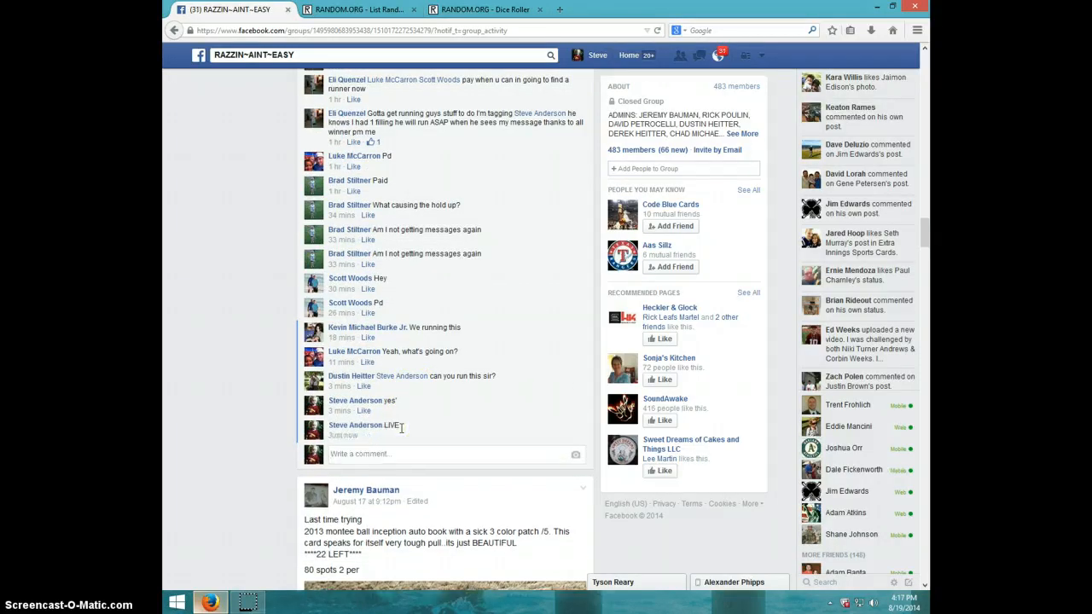
{"action": "left_click", "coordinate": [900, 606]}
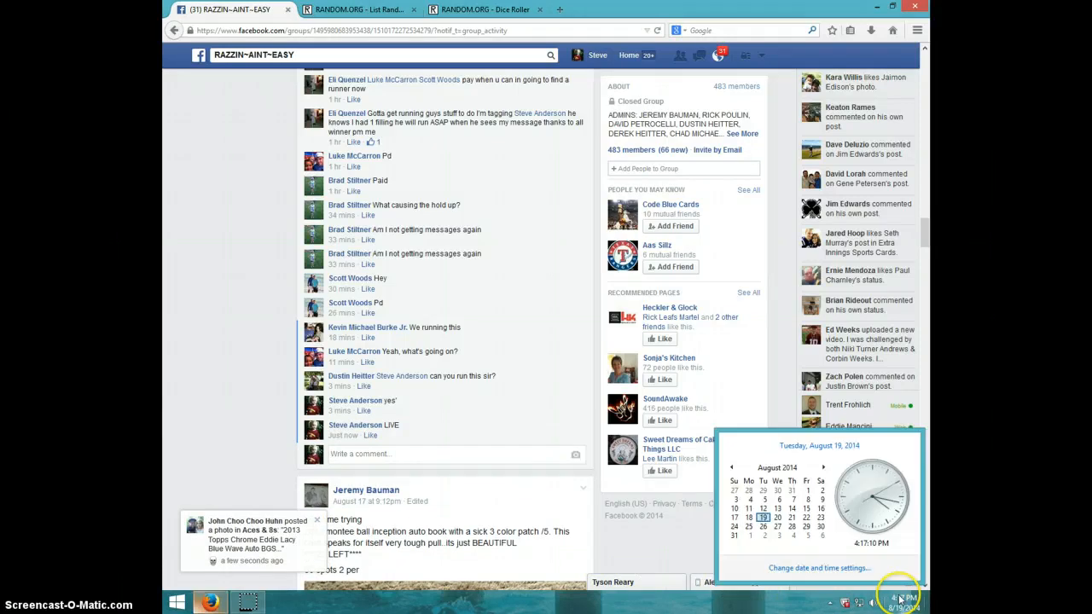
{"action": "mouse_move", "coordinate": [550, 311]}
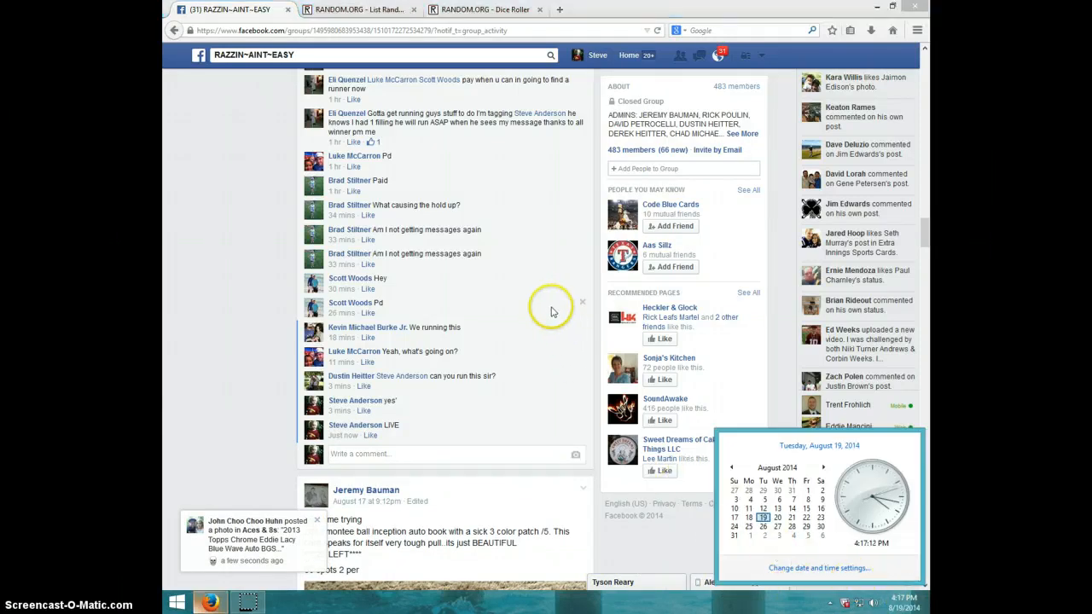
{"action": "mouse_move", "coordinate": [539, 48]}
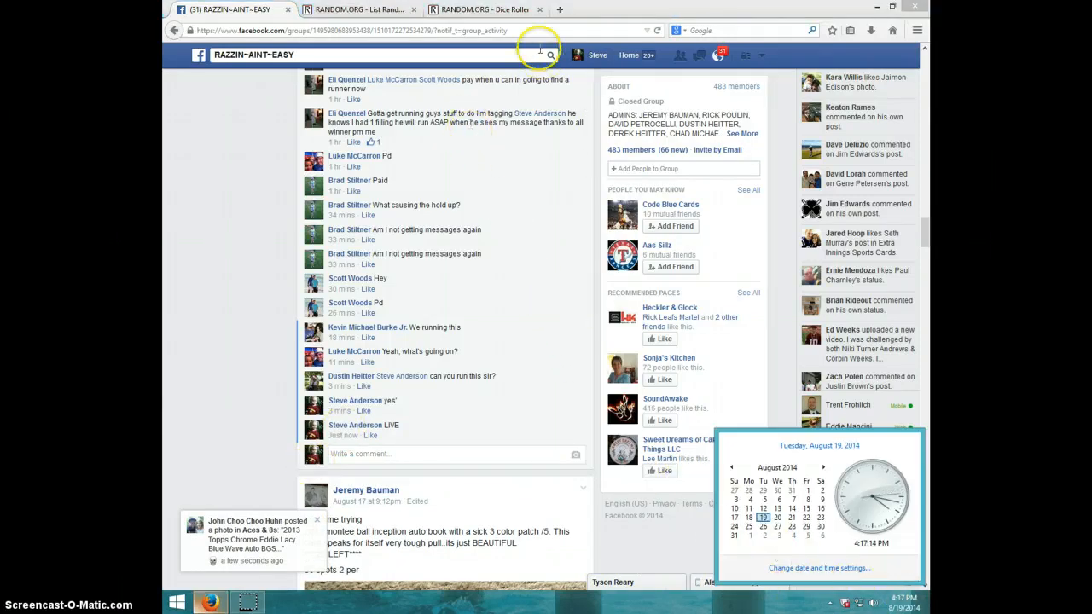
- Roll two dice on RANDOM.ORG's Dice Roller, getting six and three, then return to List Randomizer
{"action": "left_click", "coordinate": [485, 10]}
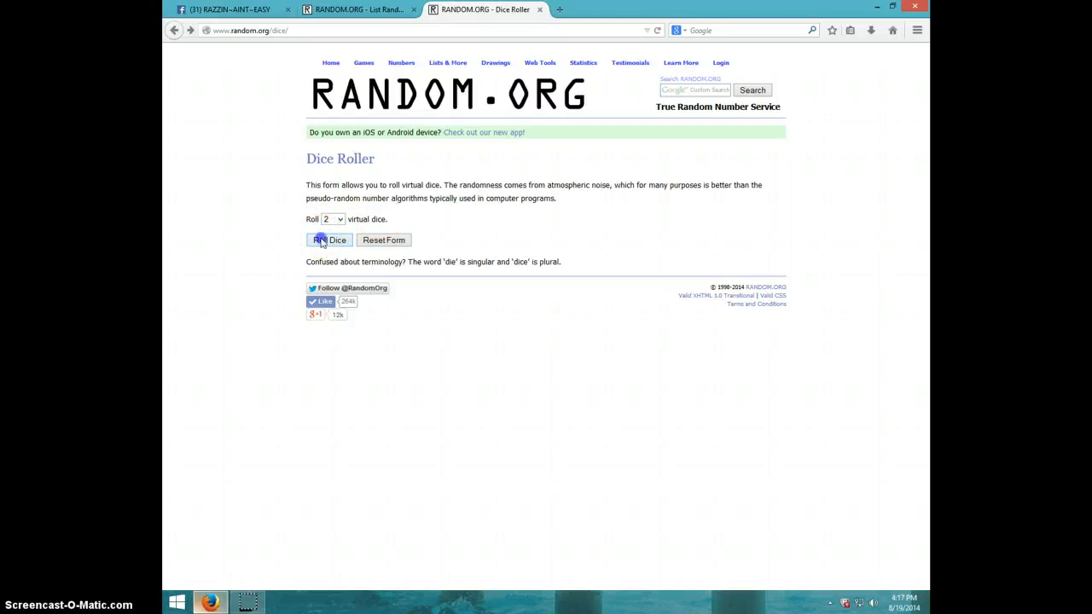
{"action": "left_click", "coordinate": [328, 240]}
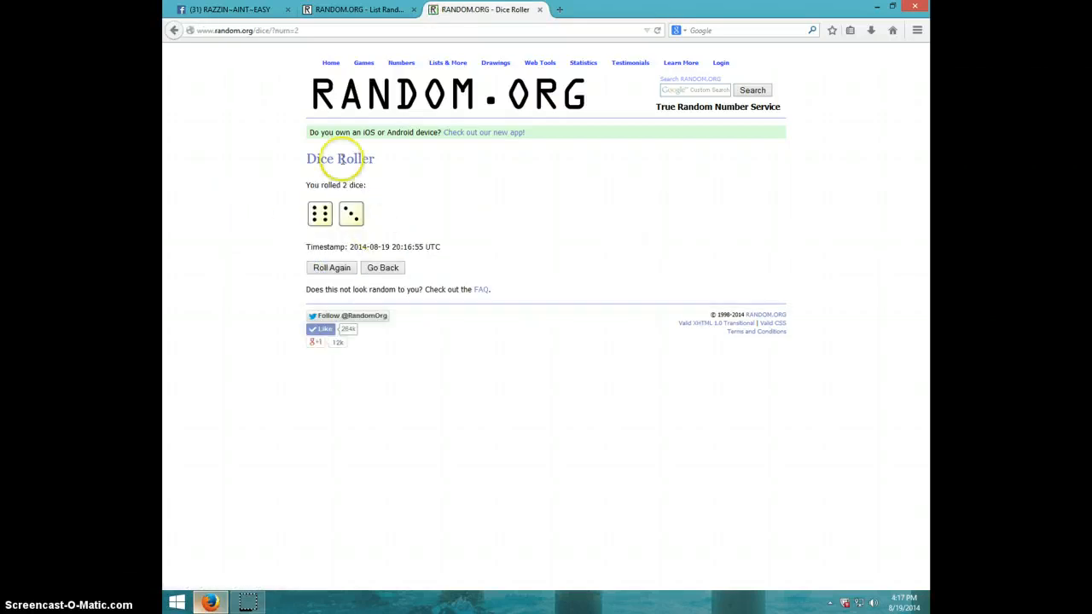
{"action": "left_click", "coordinate": [359, 9]}
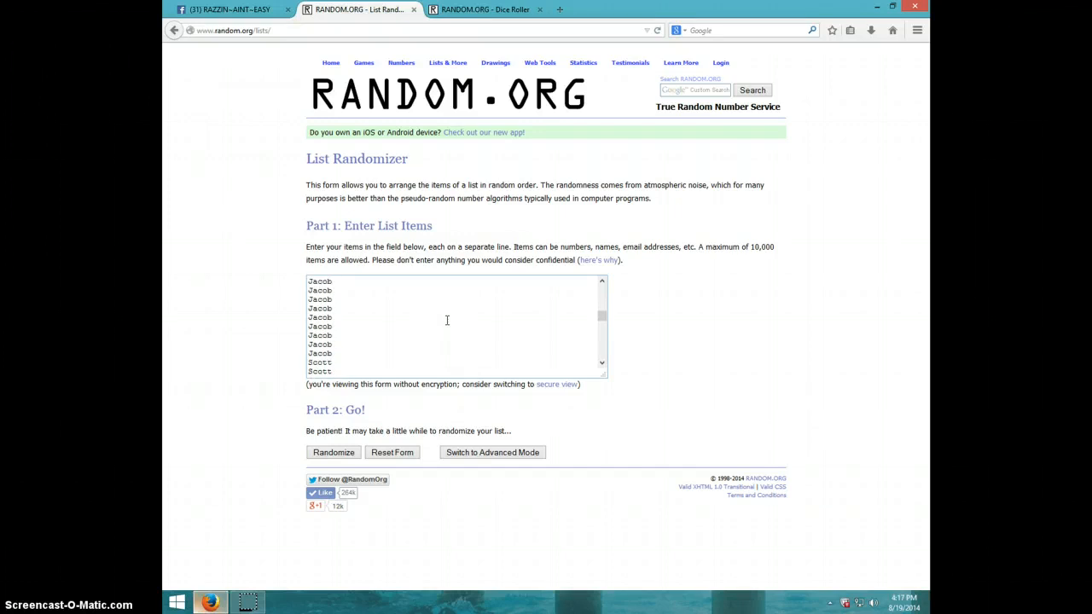
{"action": "scroll", "scroll_direction": "down", "scroll_amount": 3}
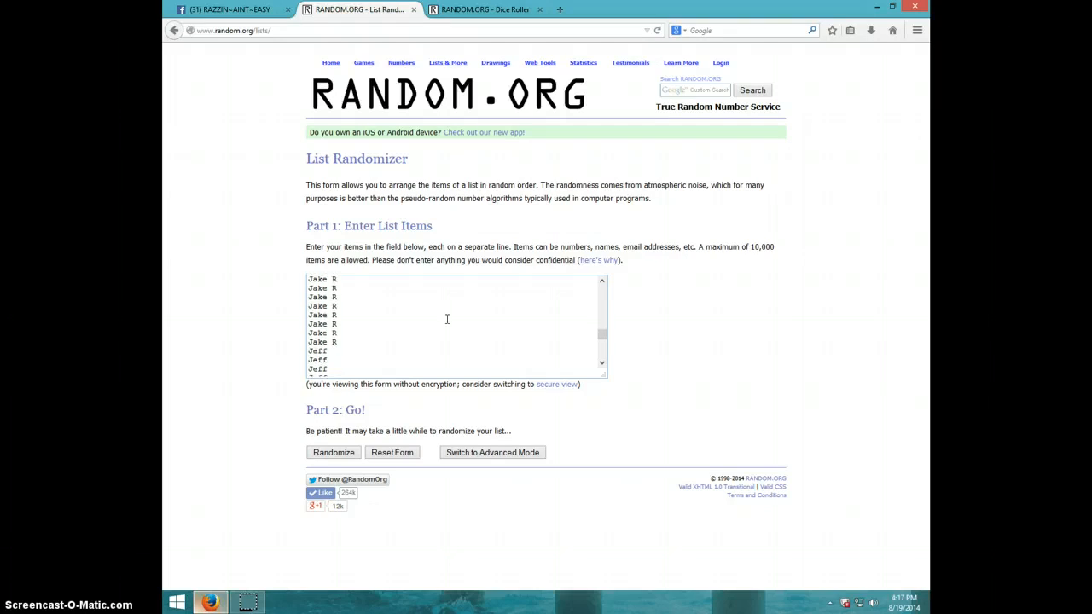
{"action": "scroll", "scroll_direction": "down", "scroll_amount": 3}
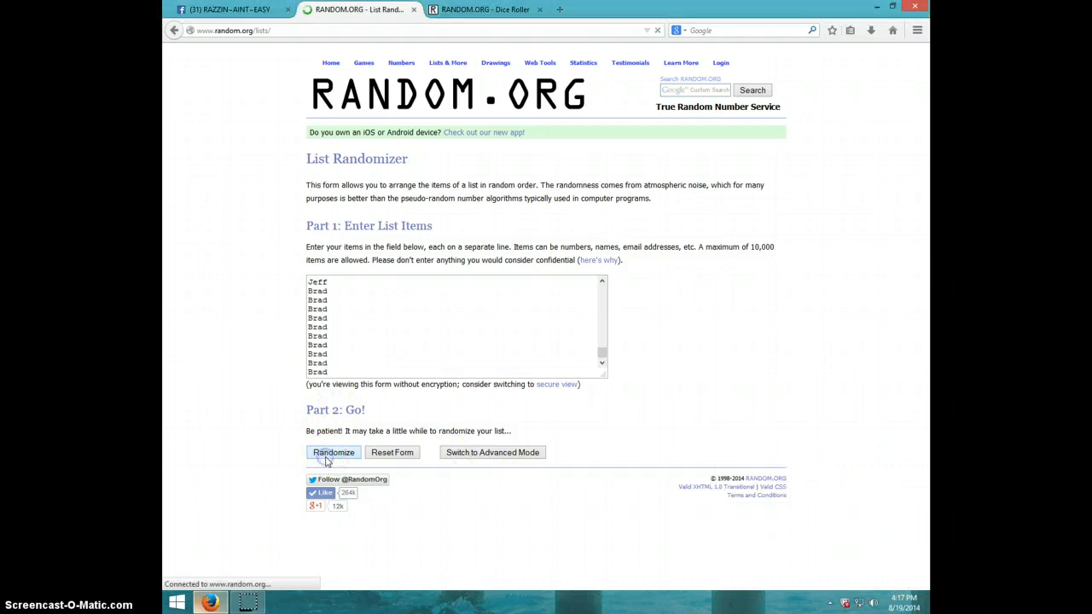
- Randomize the 100-name list four times
{"action": "left_click", "coordinate": [333, 452]}
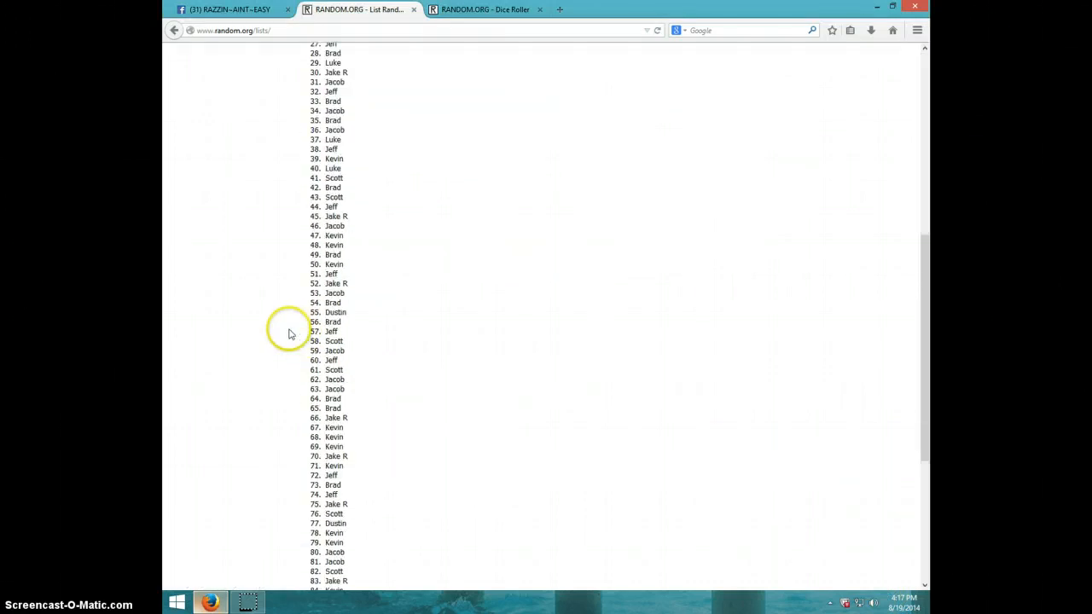
{"action": "left_click", "coordinate": [320, 517]}
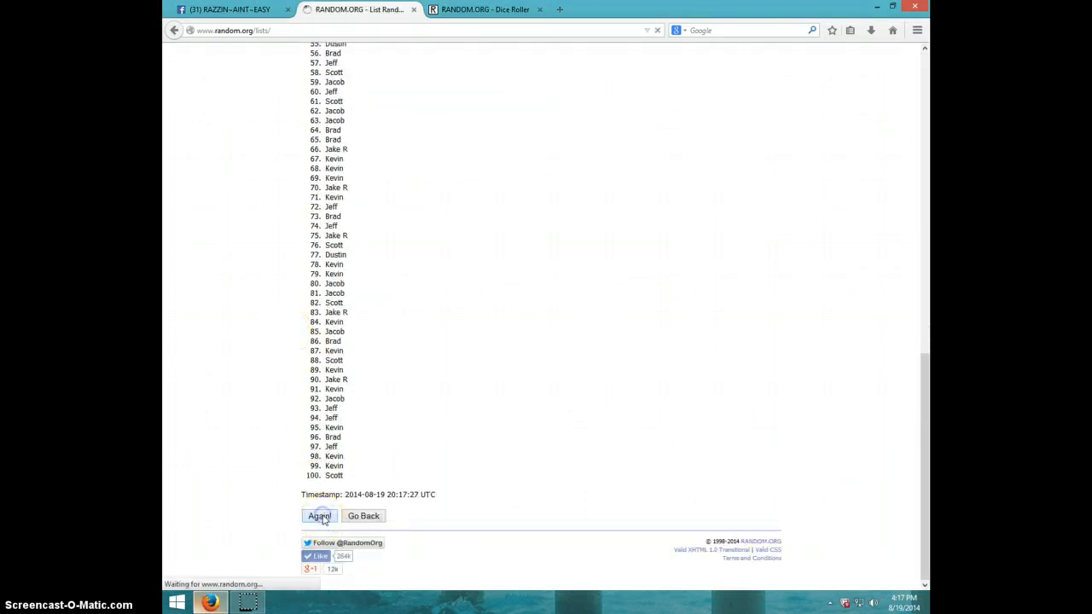
{"action": "left_click", "coordinate": [319, 516]}
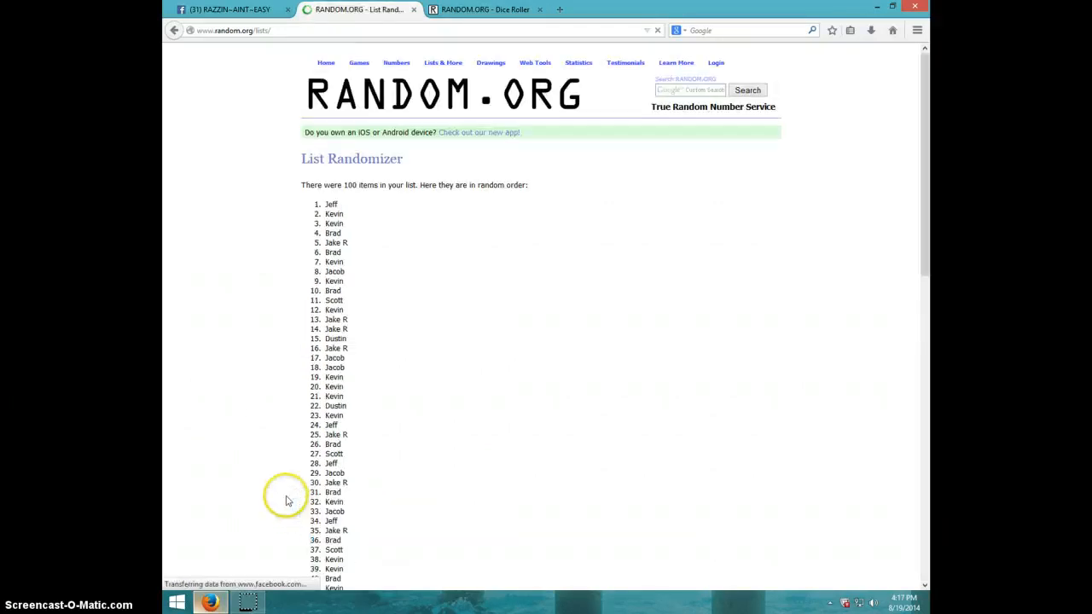
{"action": "scroll", "scroll_direction": "down", "scroll_amount": 3}
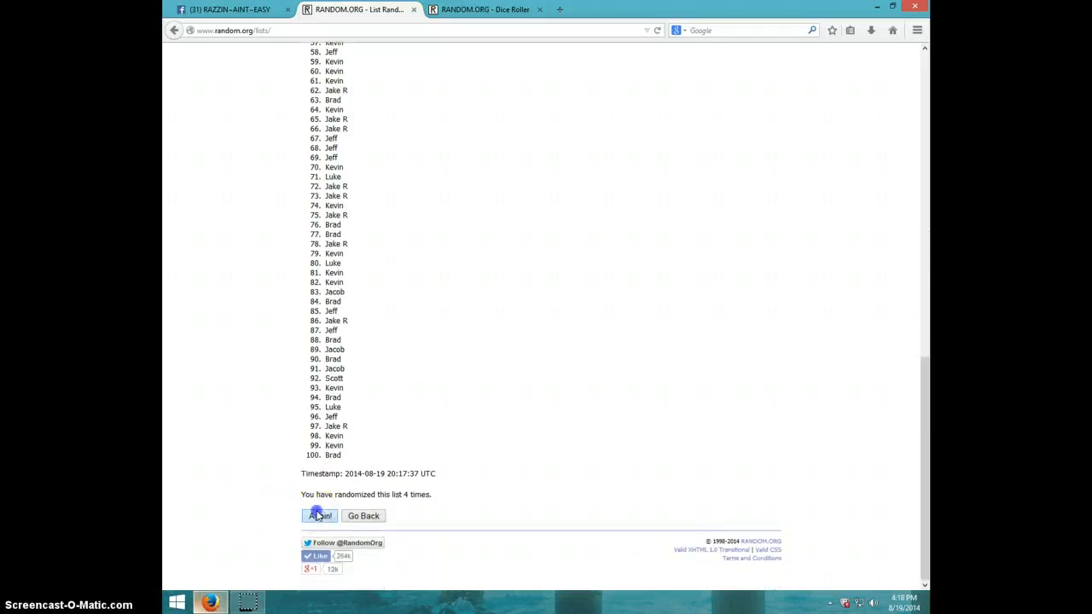
{"action": "left_click", "coordinate": [319, 515]}
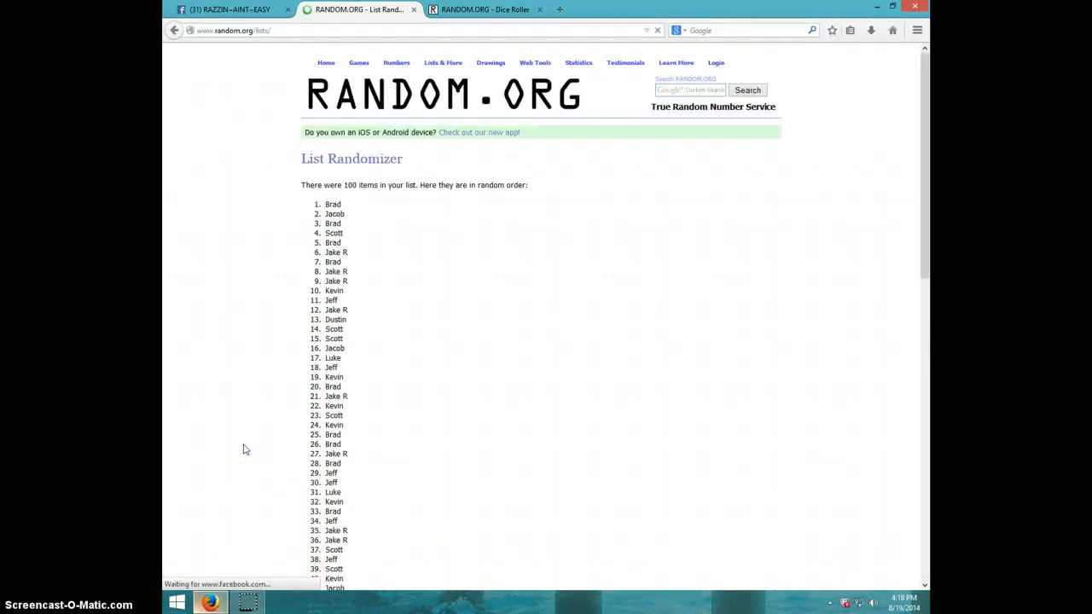
{"action": "scroll", "scroll_direction": "down", "scroll_amount": 3}
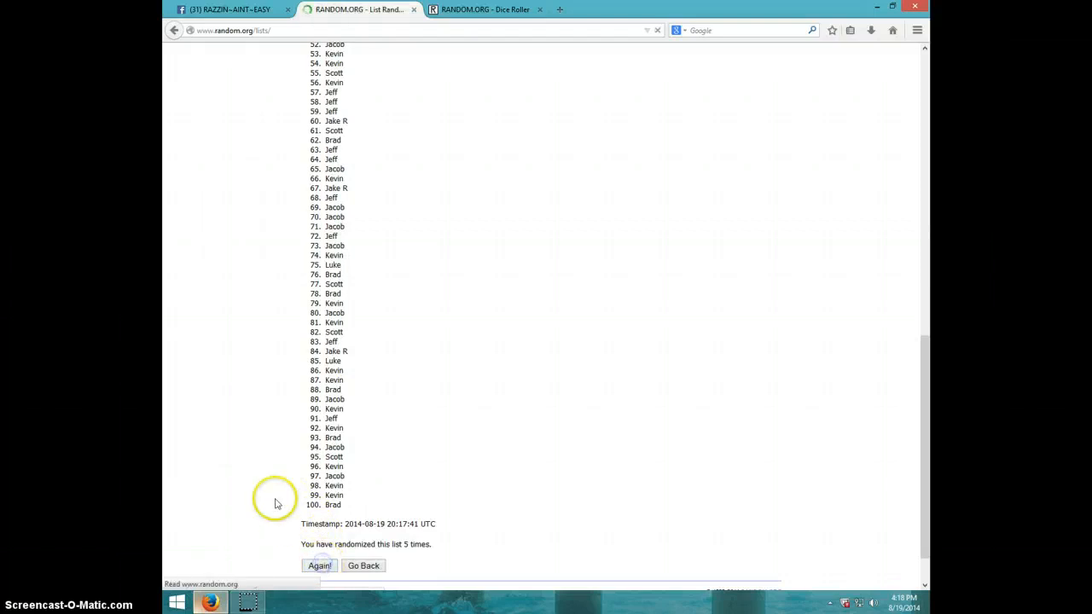
- Randomize four more times to reach eight, then glance at the Dice Roller tab and the time
{"action": "left_click", "coordinate": [319, 566]}
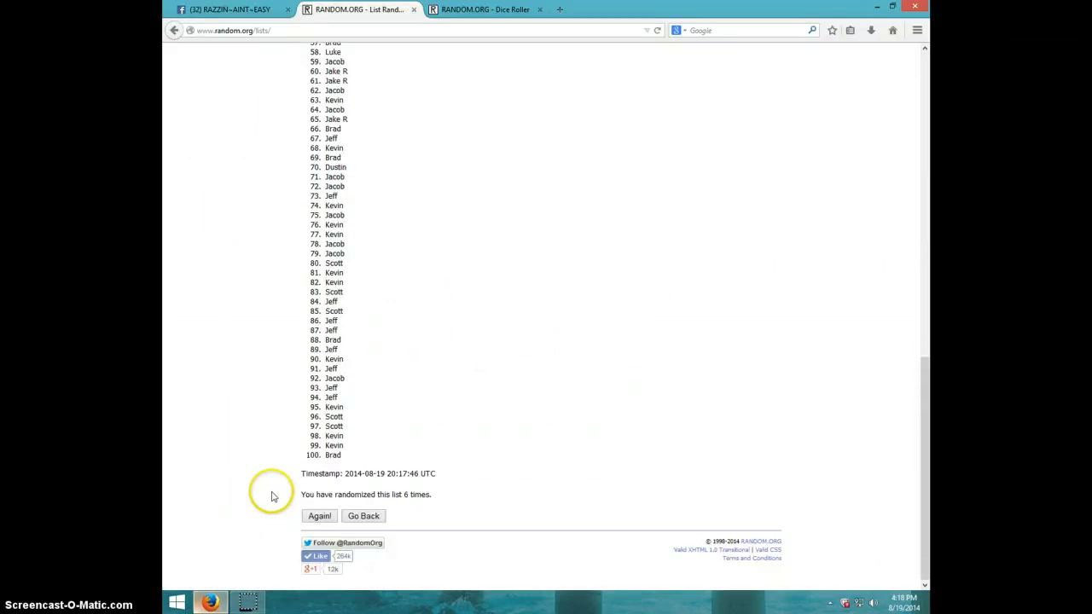
{"action": "left_click", "coordinate": [319, 515]}
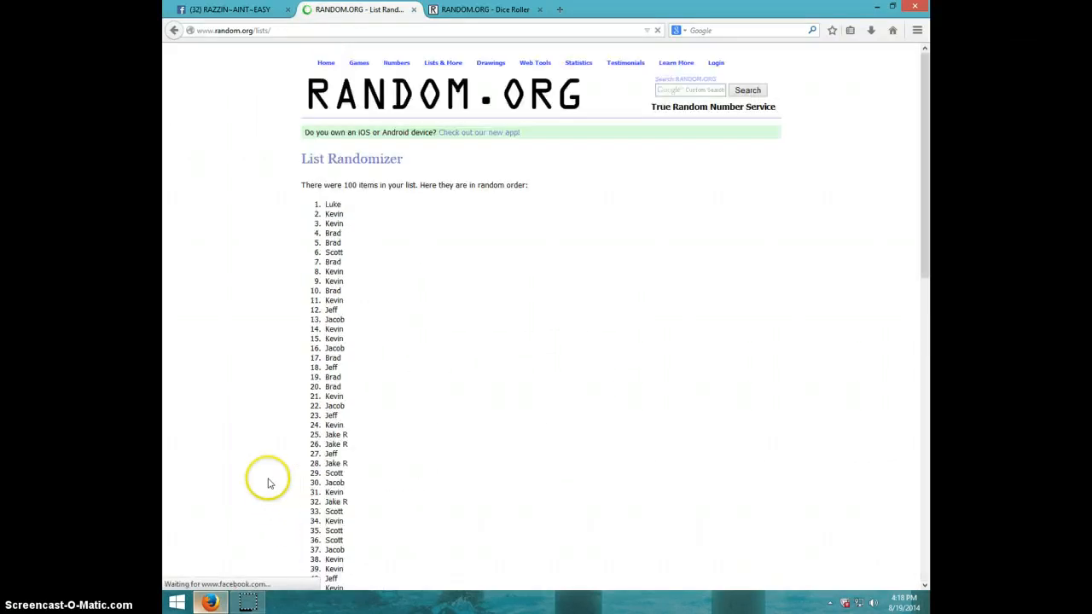
{"action": "scroll", "scroll_direction": "down", "scroll_amount": 3}
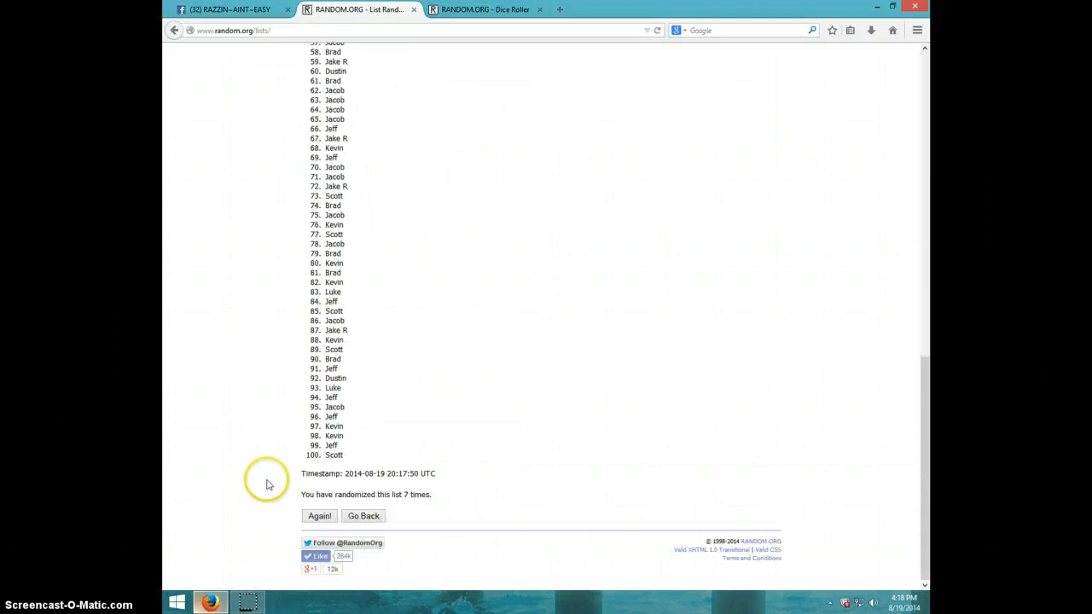
{"action": "left_click", "coordinate": [319, 516]}
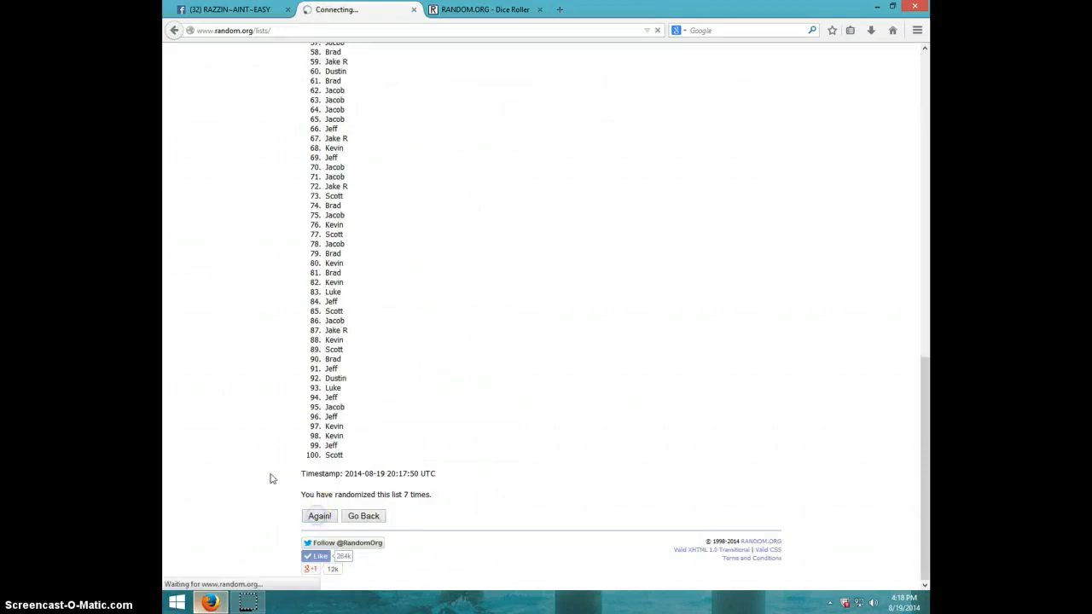
{"action": "left_click", "coordinate": [319, 515]}
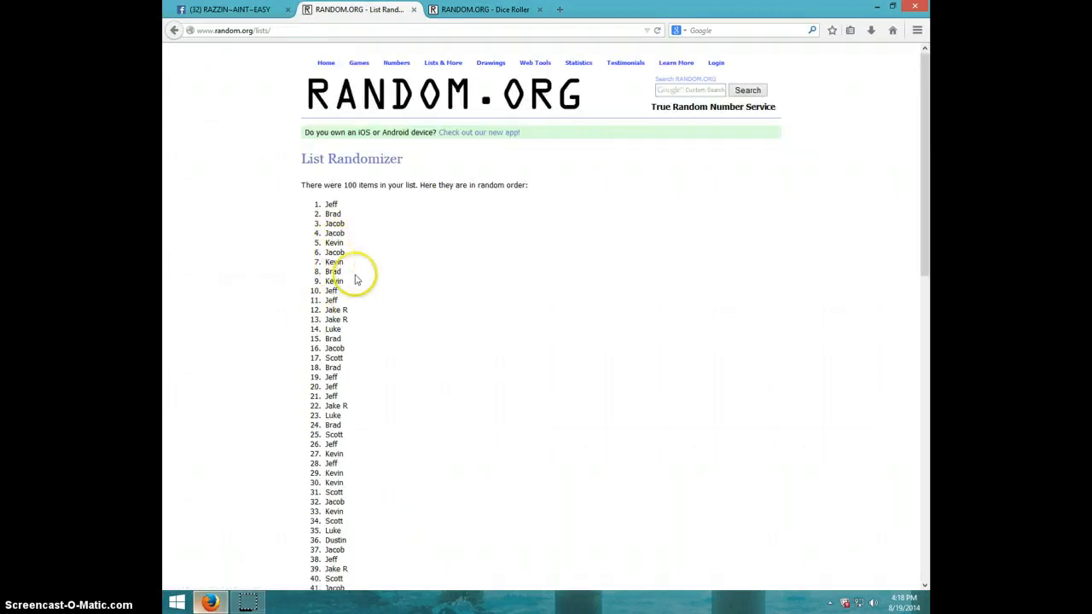
{"action": "scroll", "scroll_direction": "down", "scroll_amount": 3}
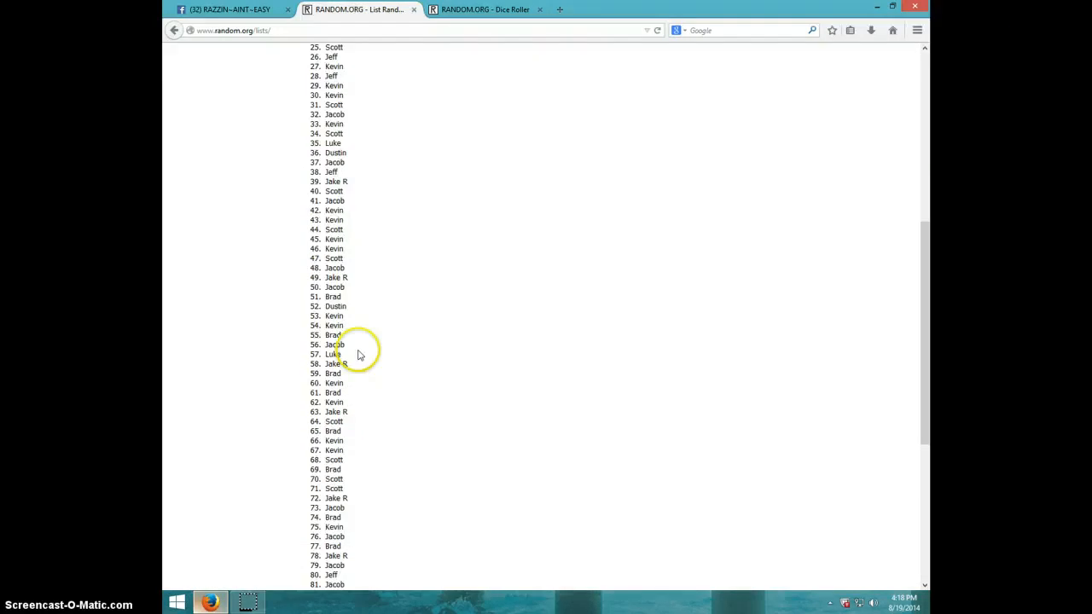
{"action": "scroll", "scroll_direction": "down", "scroll_amount": 3}
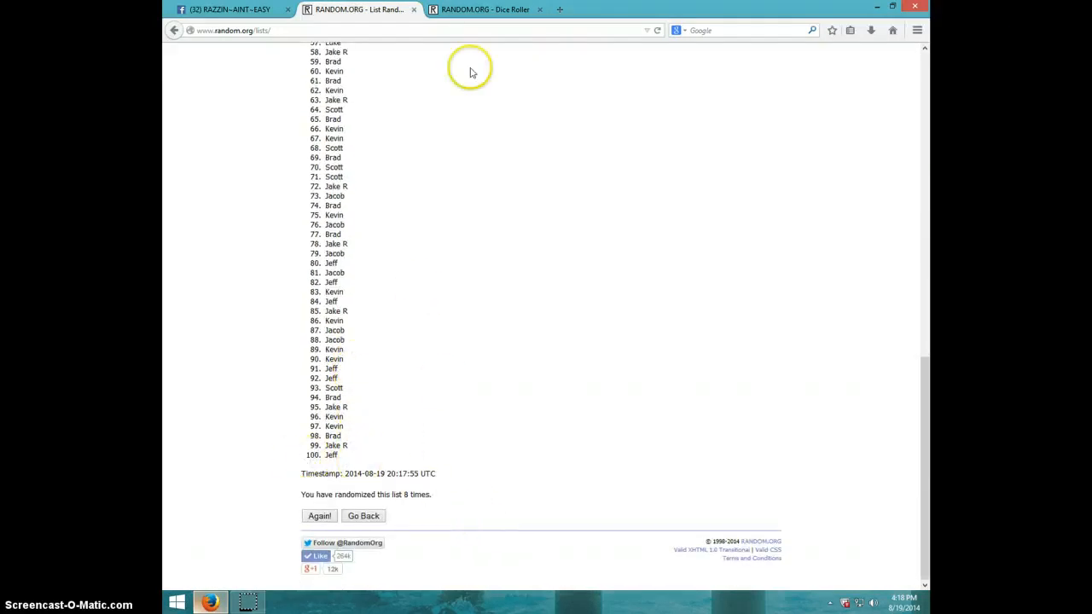
{"action": "left_click", "coordinate": [486, 10]}
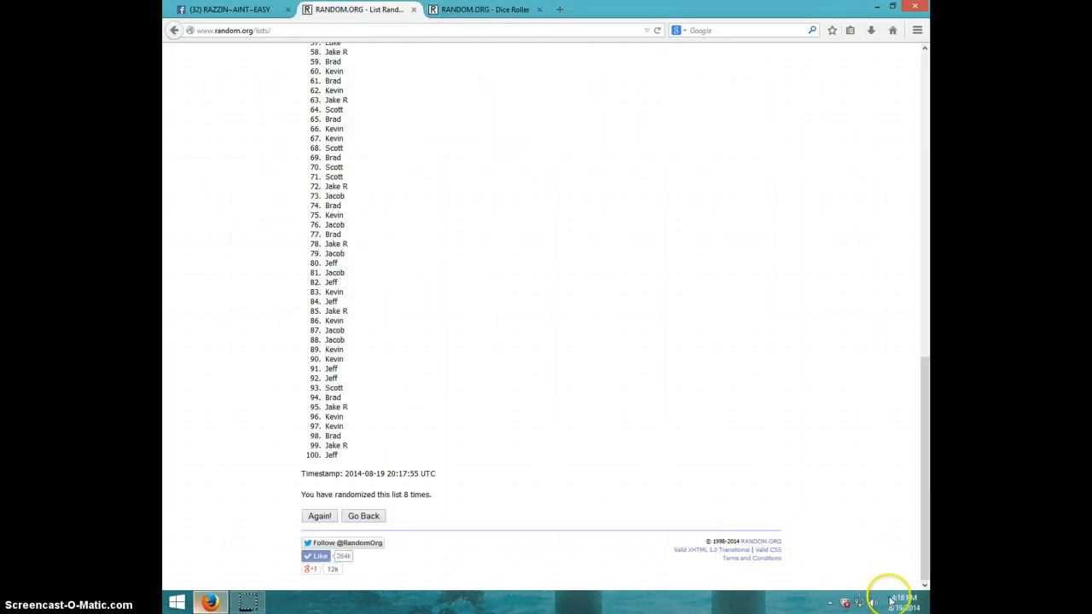
{"action": "left_click", "coordinate": [896, 601]}
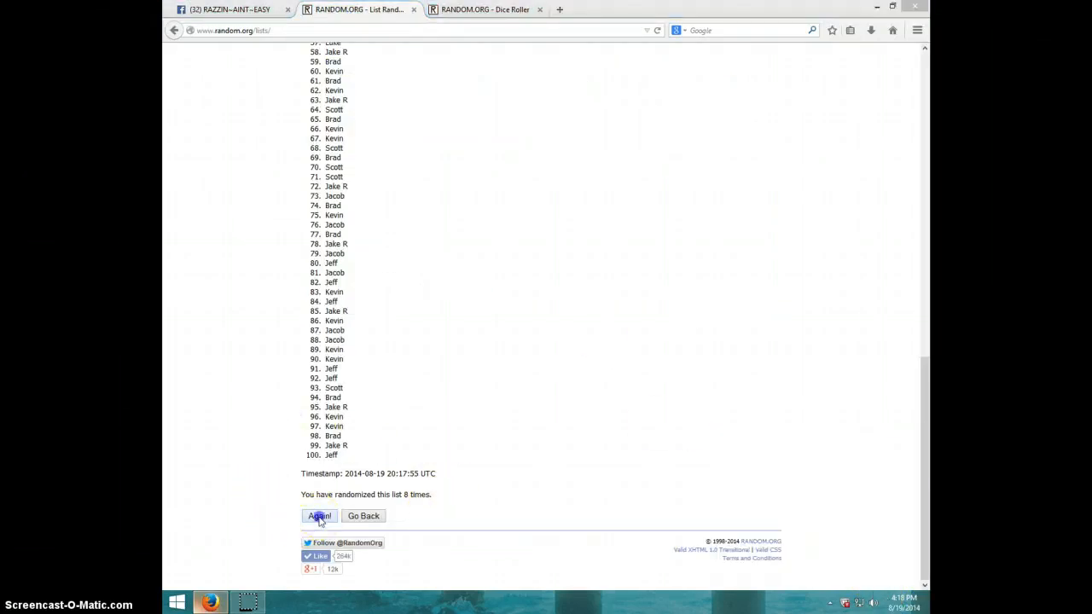
- Randomize the list a ninth time, confirm Kevin is first, and recheck the dice roll
{"action": "left_click", "coordinate": [318, 516]}
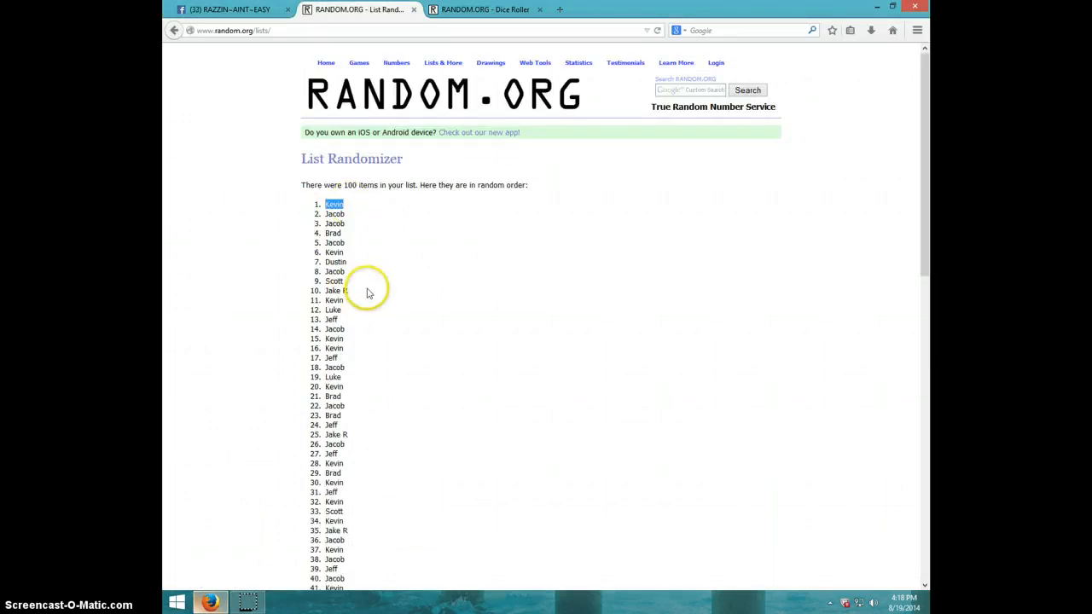
{"action": "scroll", "scroll_direction": "down", "scroll_amount": 3}
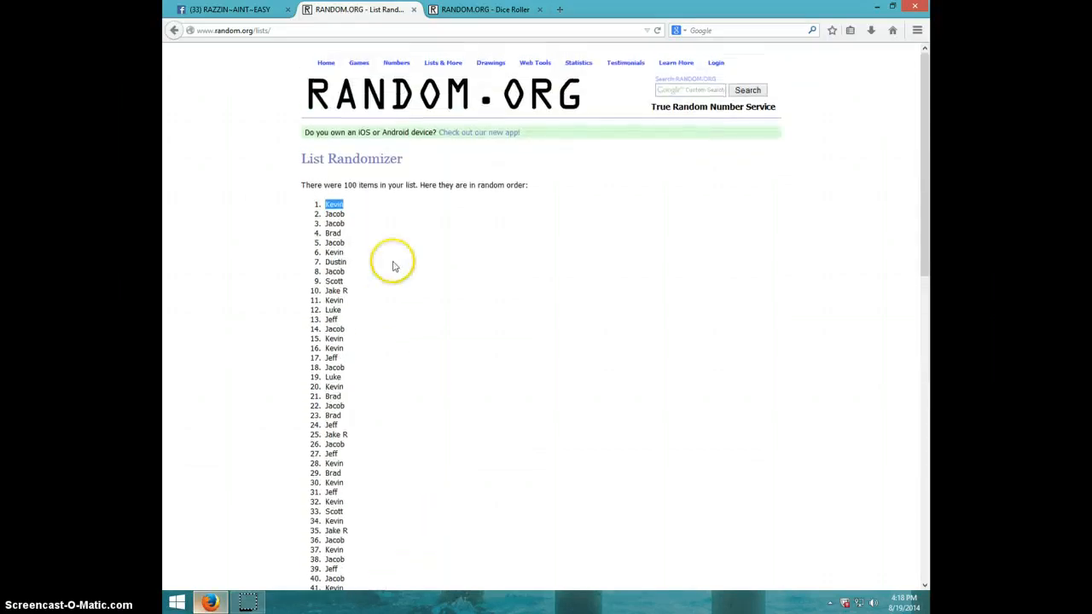
{"action": "left_click", "coordinate": [486, 9]}
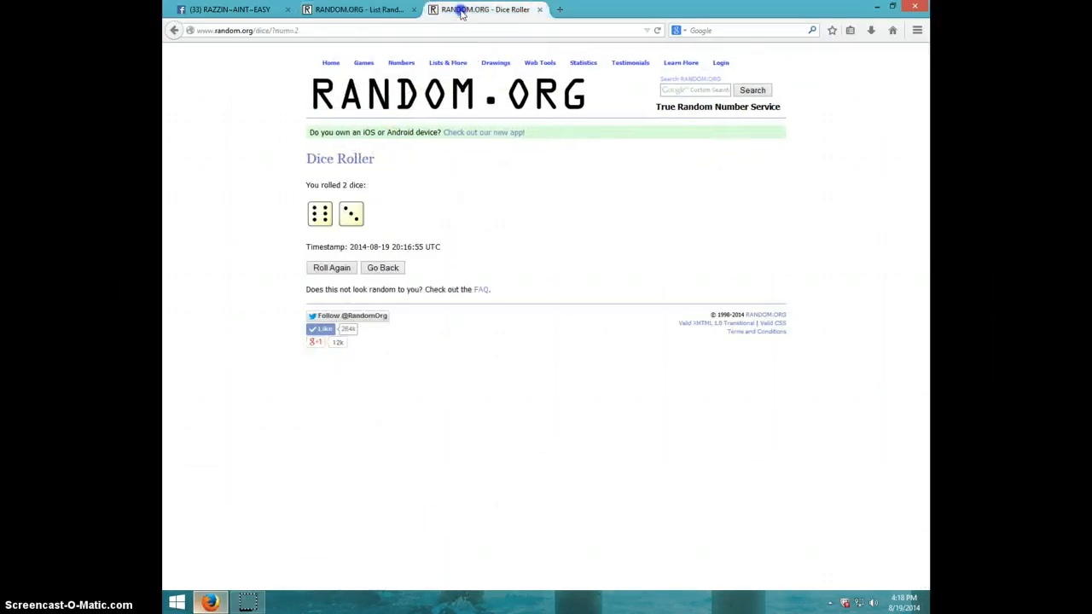
{"action": "left_click", "coordinate": [358, 10]}
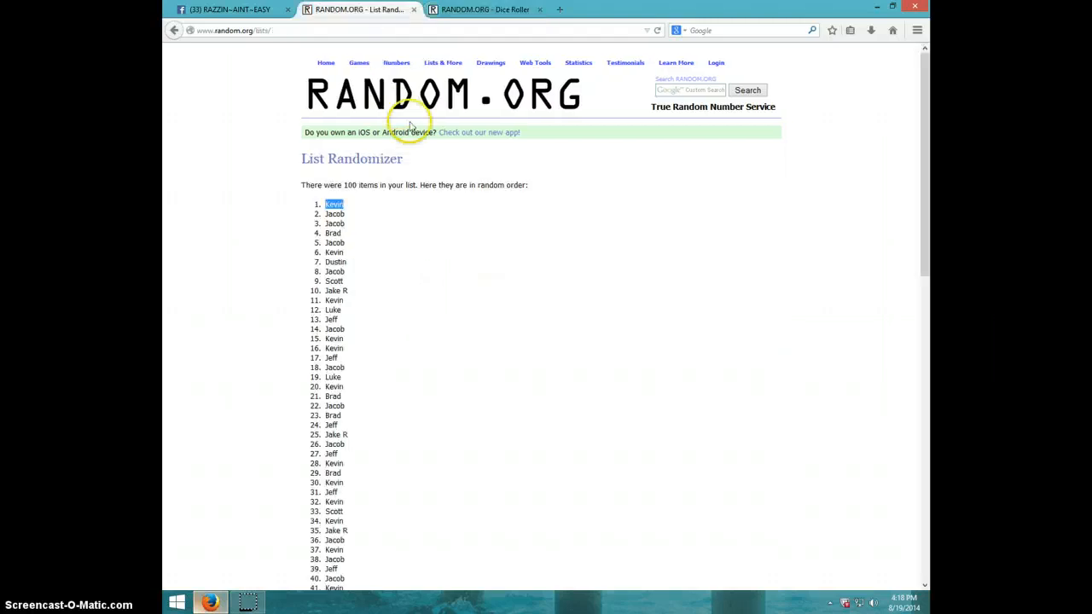
{"action": "left_click", "coordinate": [897, 601]}
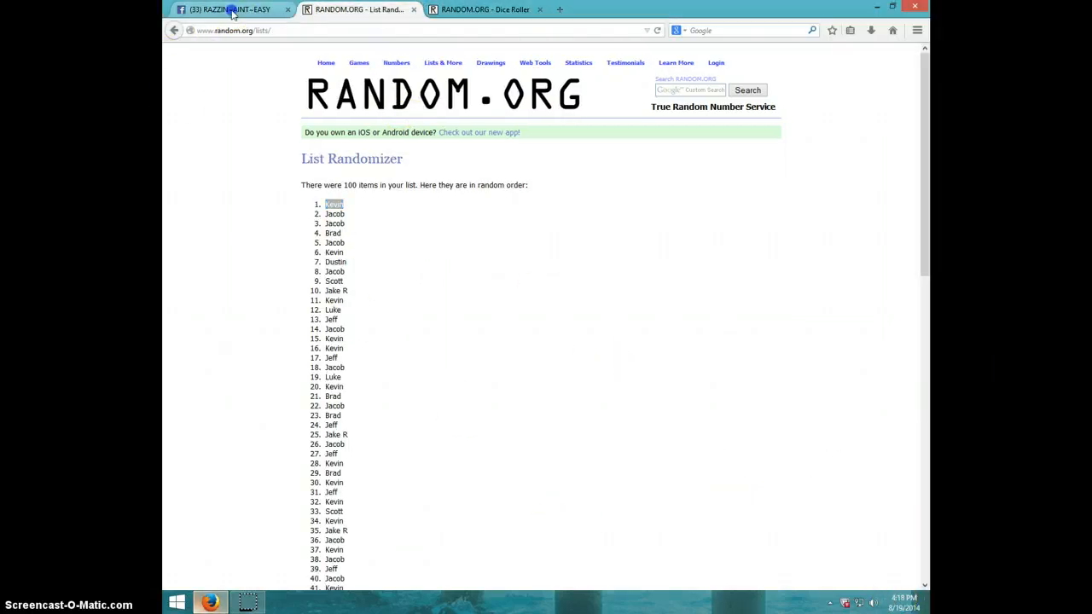
- Comment 'DONE' under the LIVE reply on the Facebook thread and note the time
{"action": "left_click", "coordinate": [231, 9]}
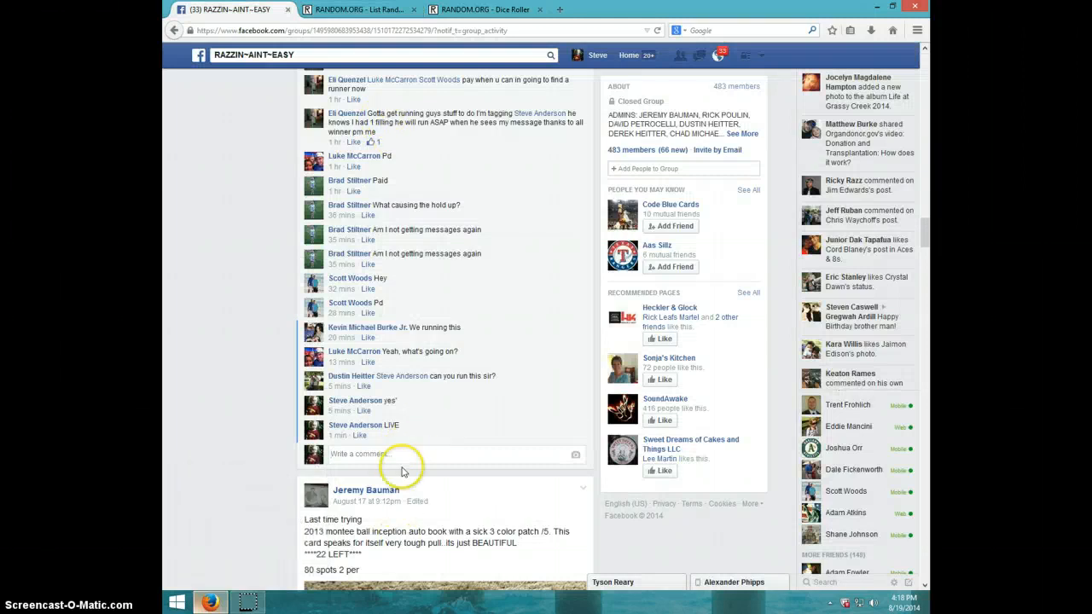
{"action": "type", "text": "D"}
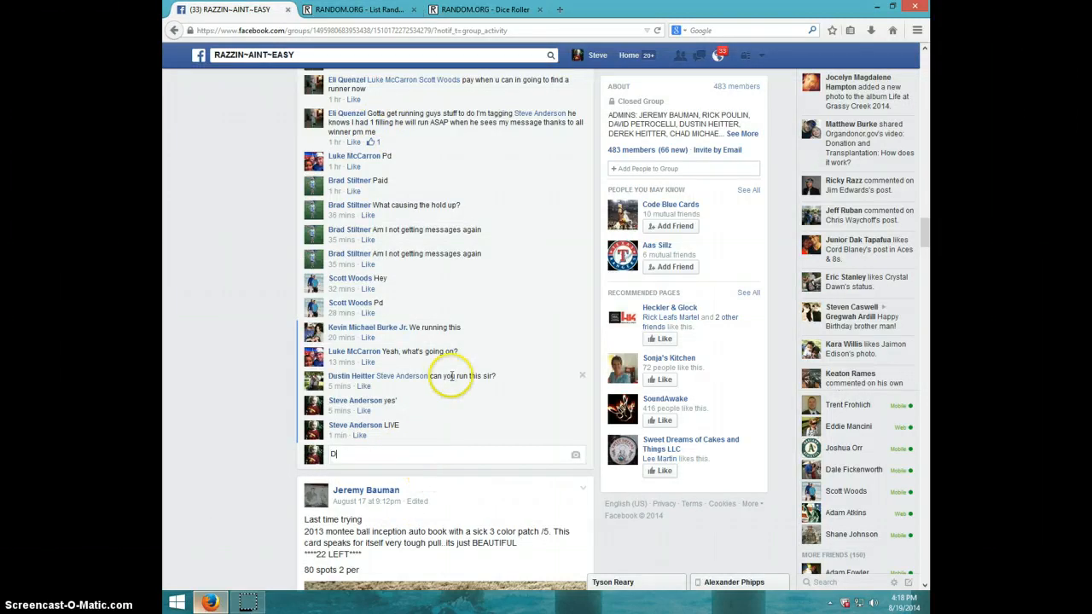
{"action": "key", "text": "Return"}
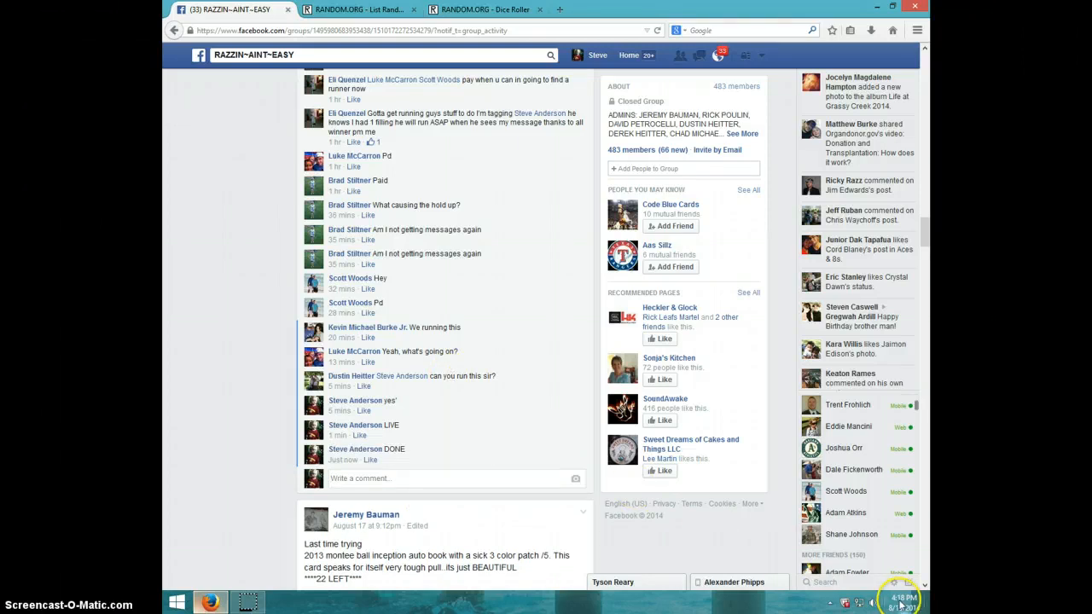
{"action": "left_click", "coordinate": [902, 600]}
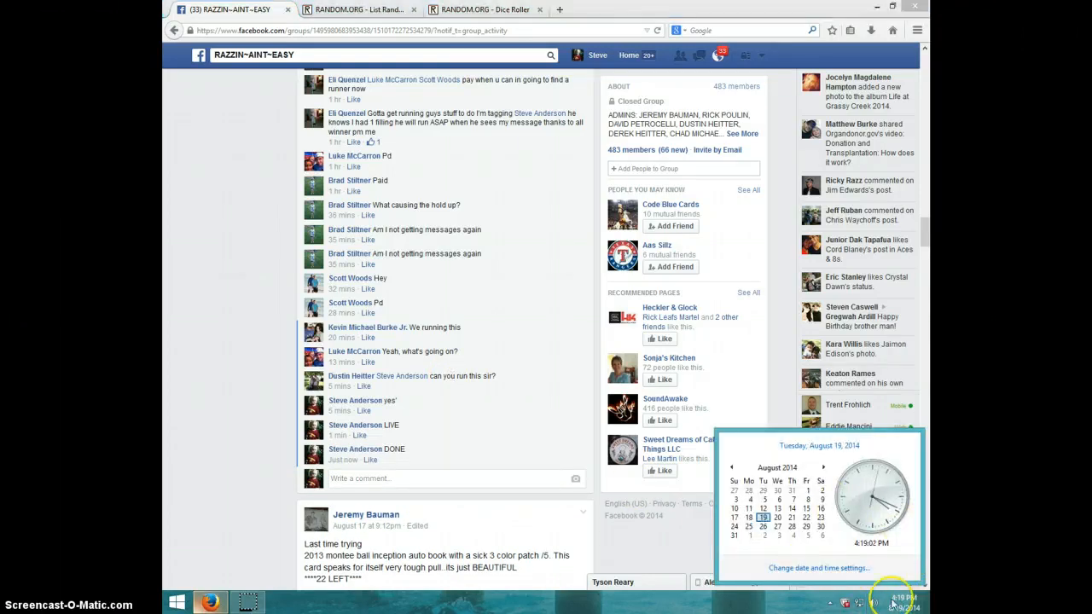